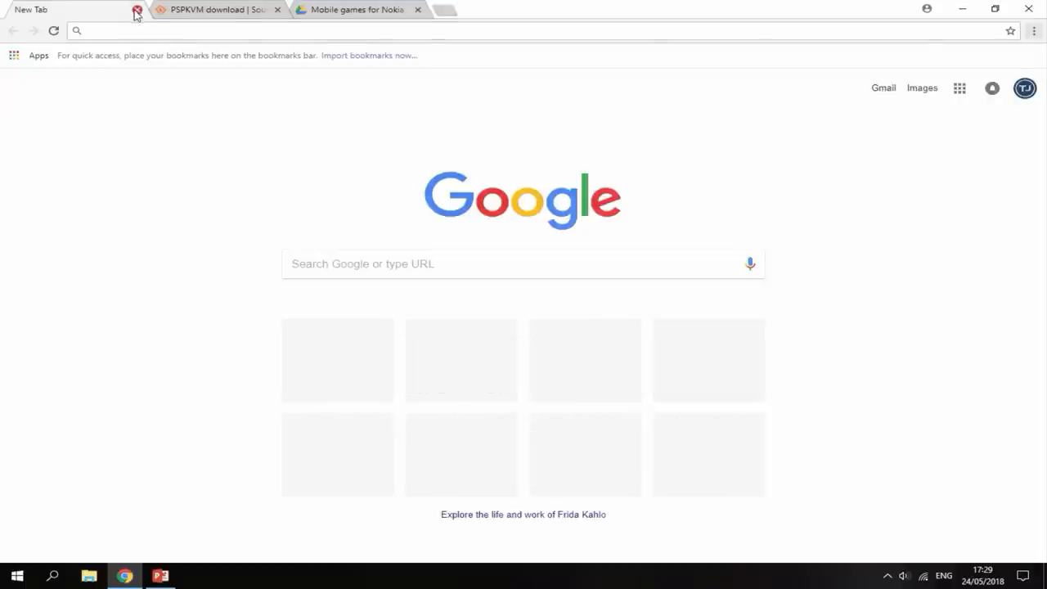
Start the pspkvm-bin-0.5.5 zip download from the PSPKVM SourceForge project page.
{"action": "left_click", "coordinate": [137, 10]}
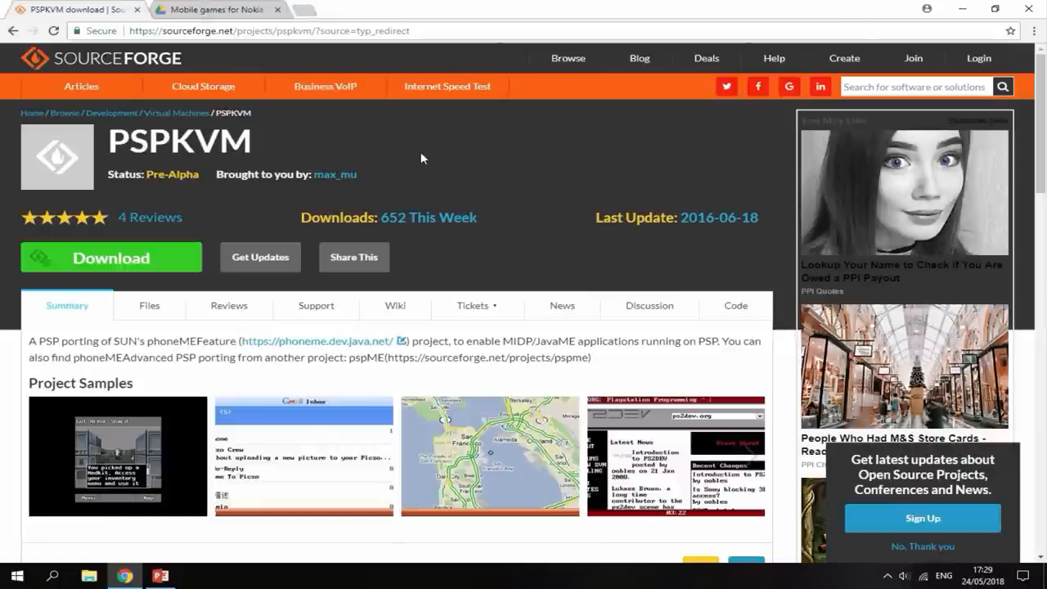
{"action": "mouse_move", "coordinate": [694, 221]}
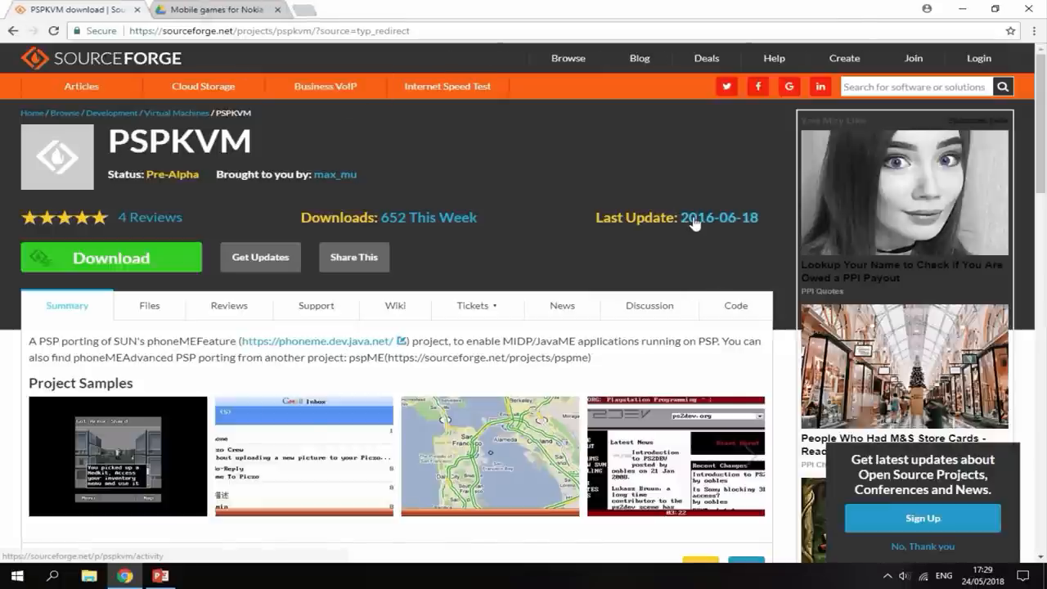
{"action": "mouse_move", "coordinate": [441, 183]}
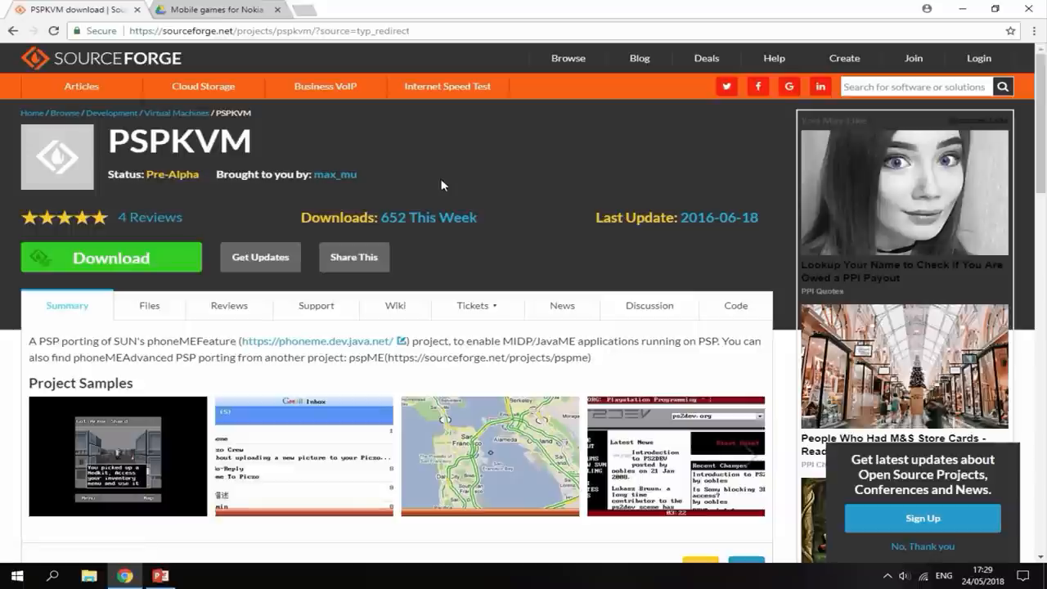
{"action": "mouse_move", "coordinate": [482, 180]}
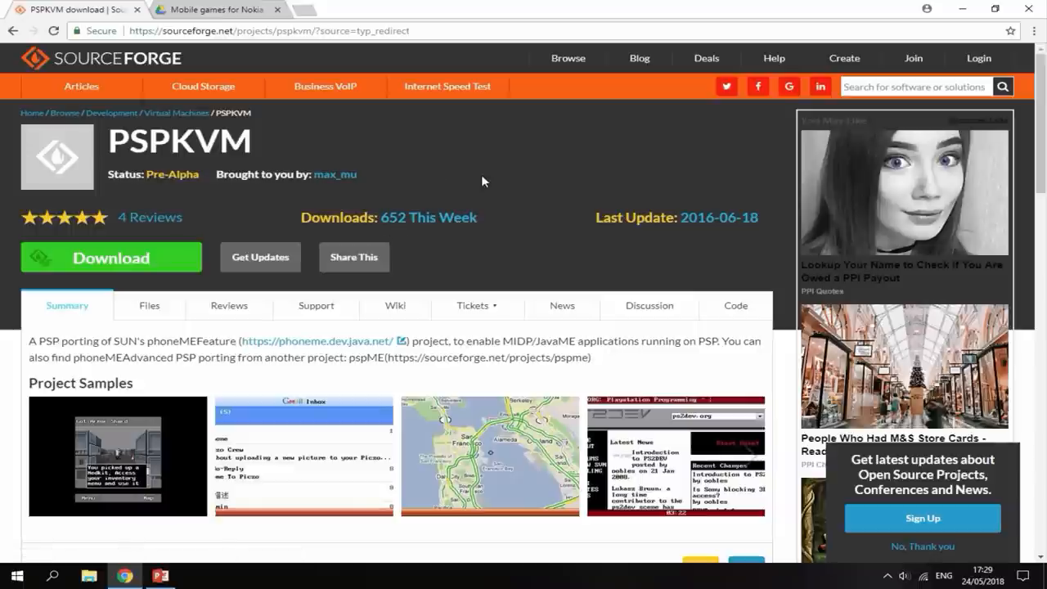
{"action": "mouse_move", "coordinate": [135, 220]}
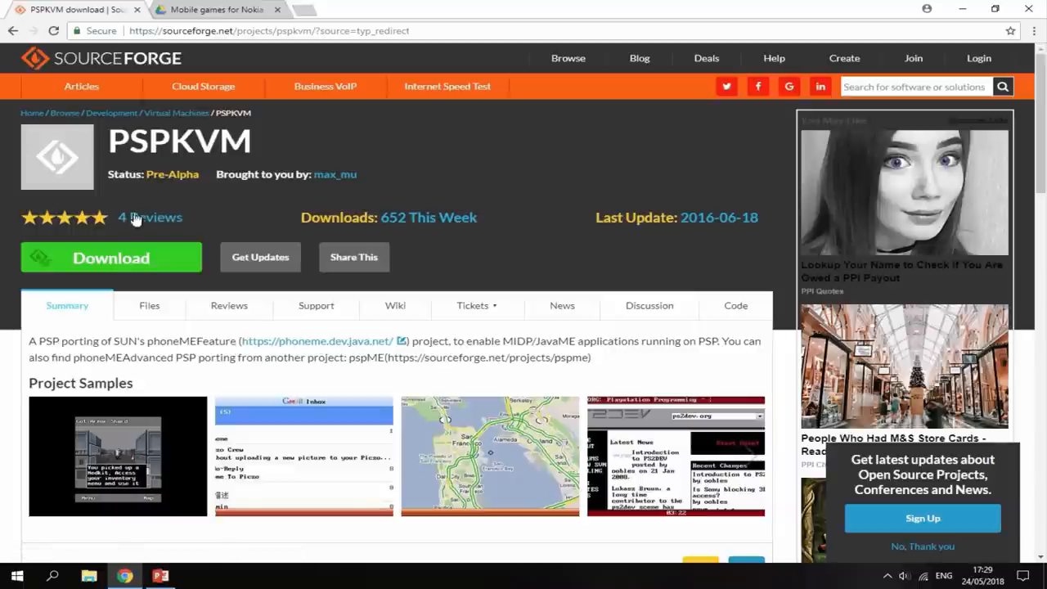
{"action": "left_click", "coordinate": [111, 257]}
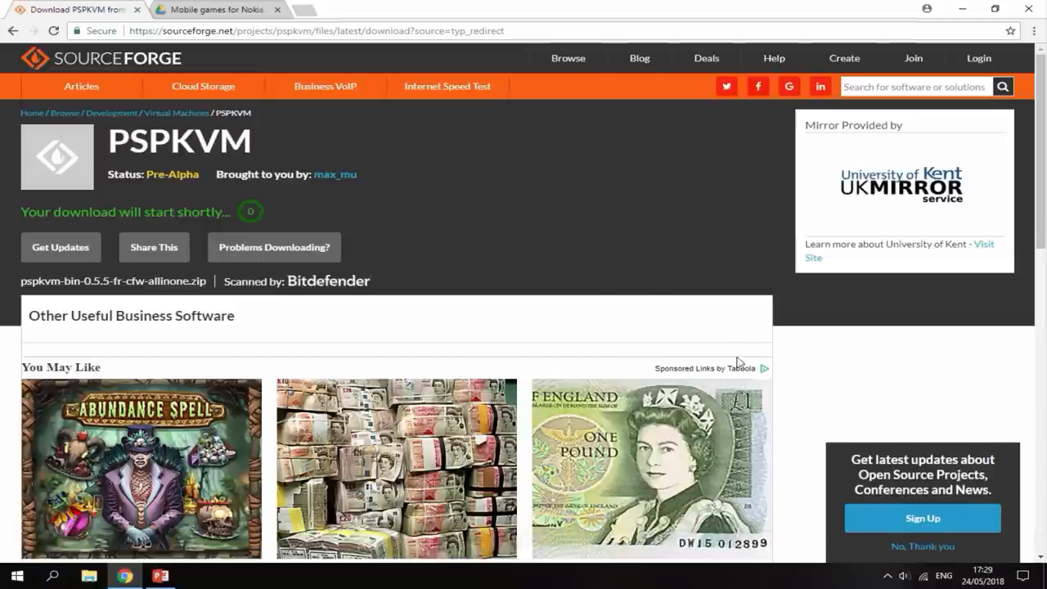
Browse the shared 'Mobile games for Nokia' Drive folder down to the .jar titles starting with D.
{"action": "left_click", "coordinate": [216, 9]}
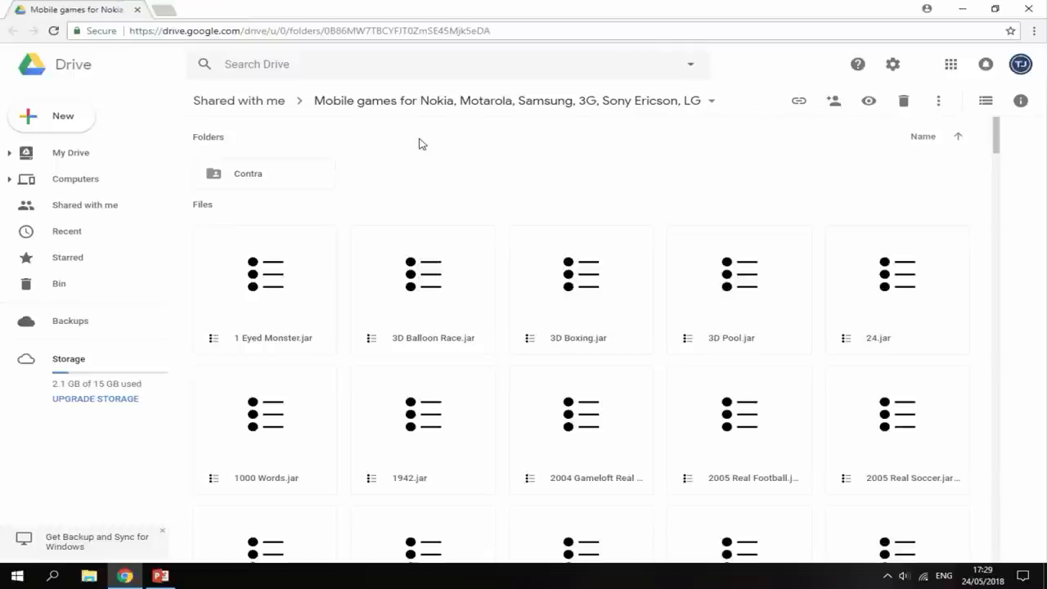
{"action": "mouse_move", "coordinate": [423, 144]}
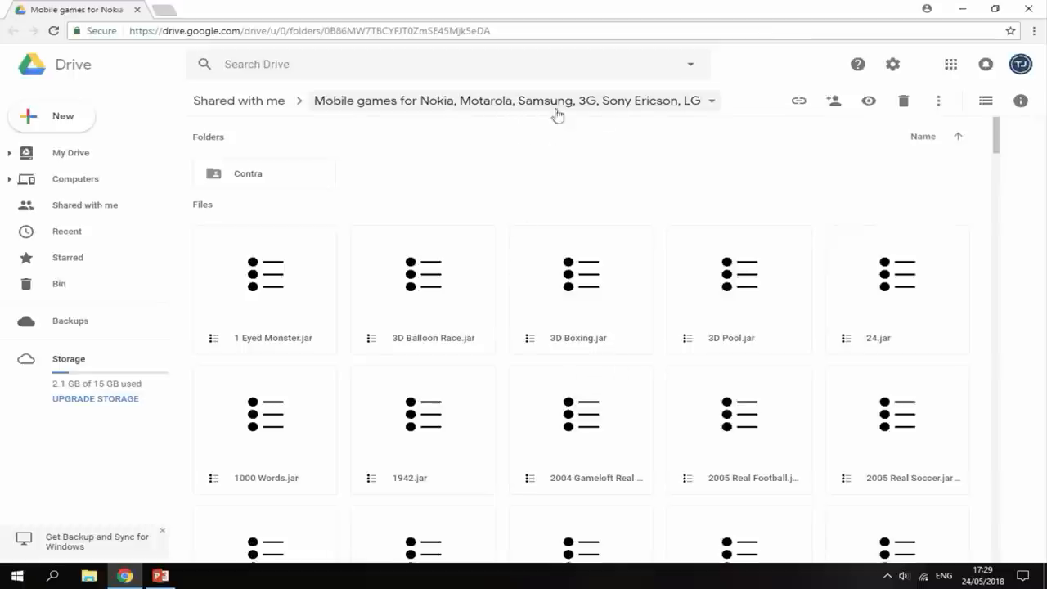
{"action": "mouse_move", "coordinate": [544, 206]}
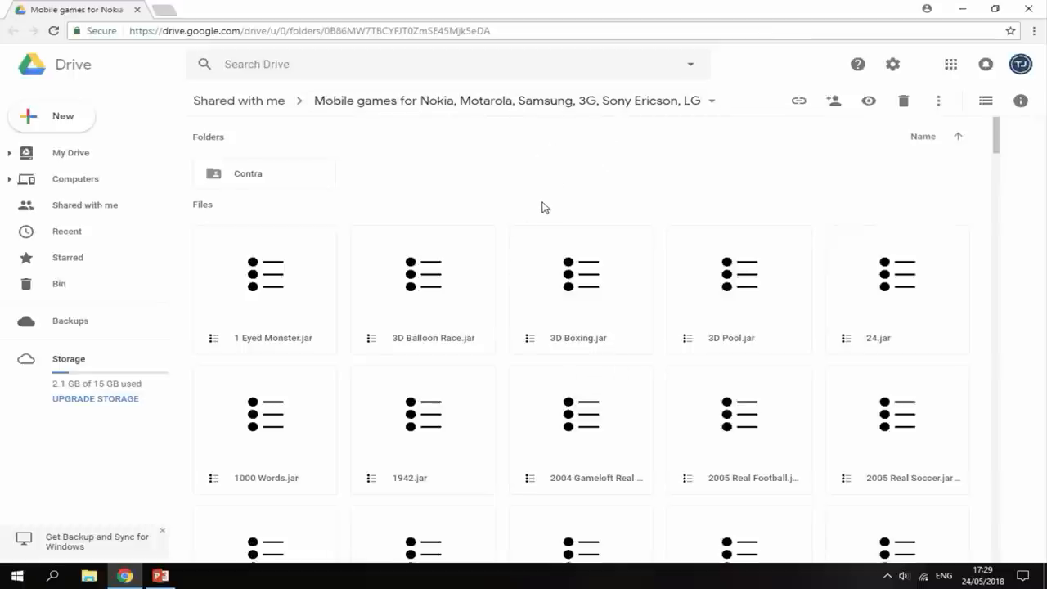
{"action": "scroll", "scroll_direction": "down", "scroll_amount": 3}
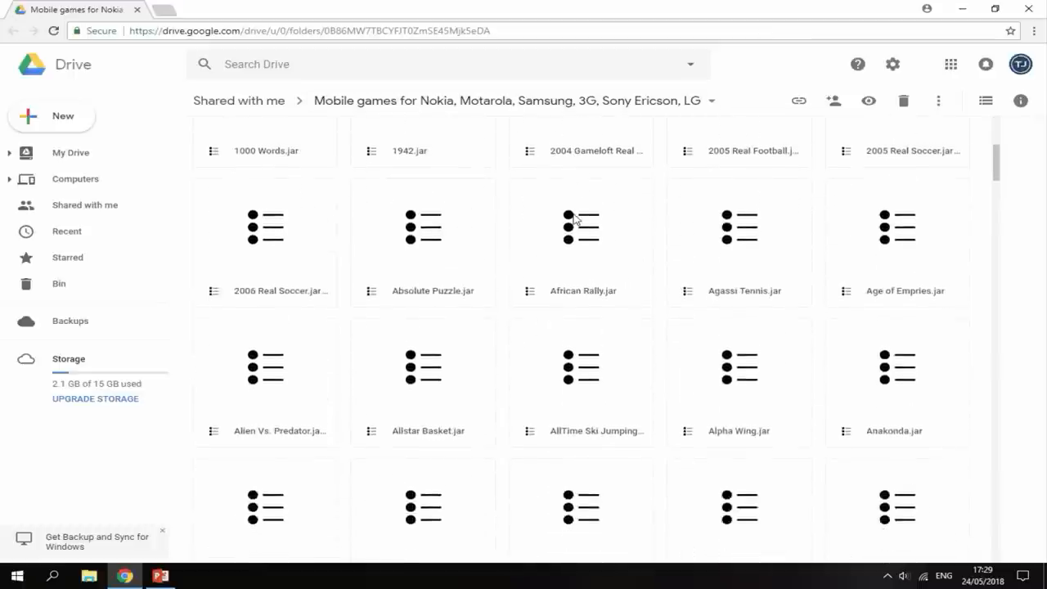
{"action": "scroll", "scroll_direction": "down", "scroll_amount": 3}
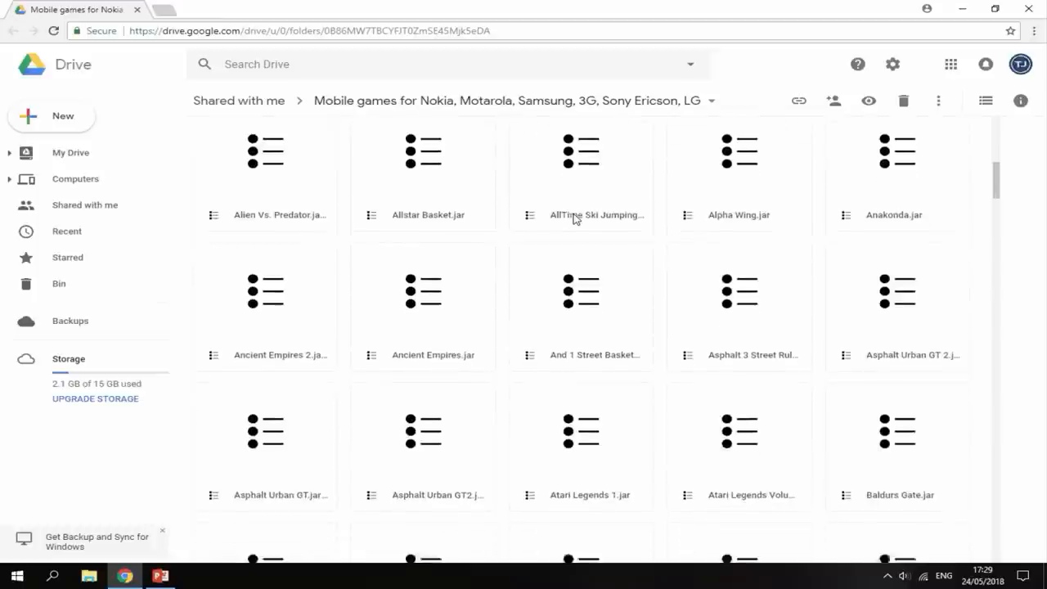
{"action": "scroll", "scroll_direction": "down", "scroll_amount": 3}
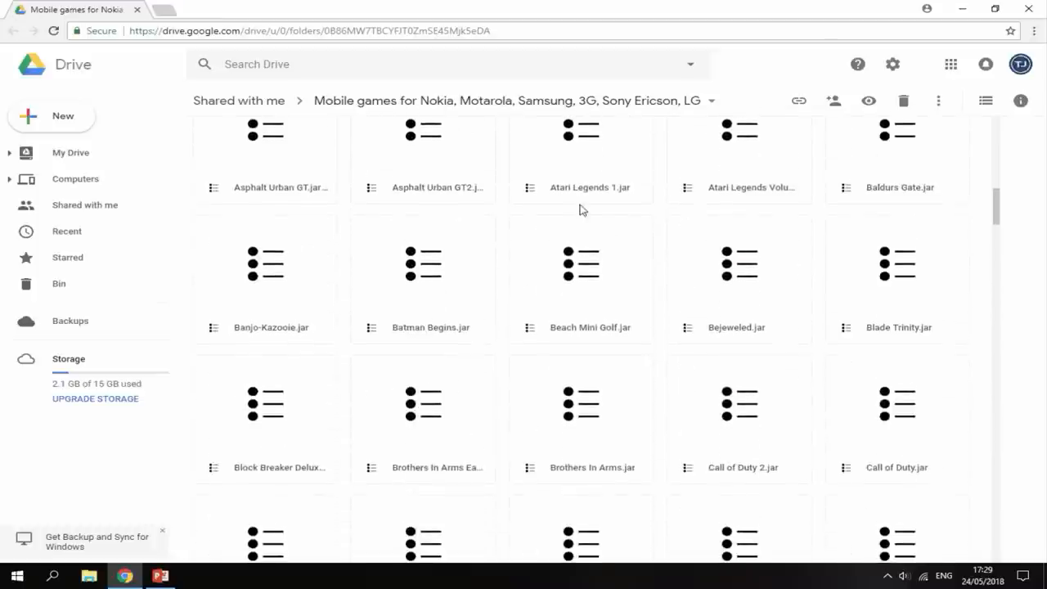
{"action": "scroll", "scroll_direction": "down", "scroll_amount": 3}
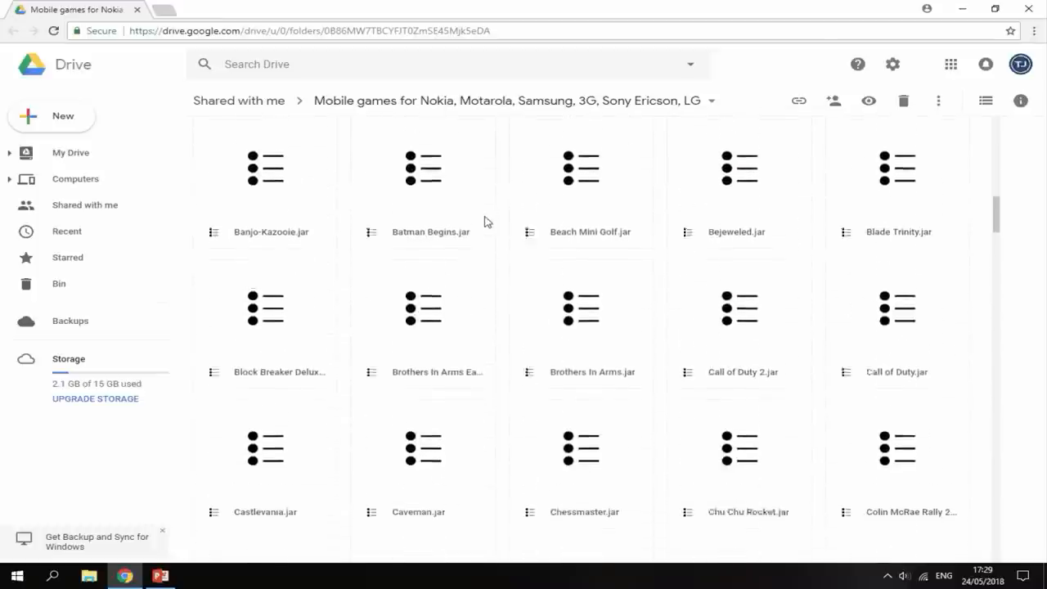
{"action": "scroll", "scroll_direction": "down", "scroll_amount": 3}
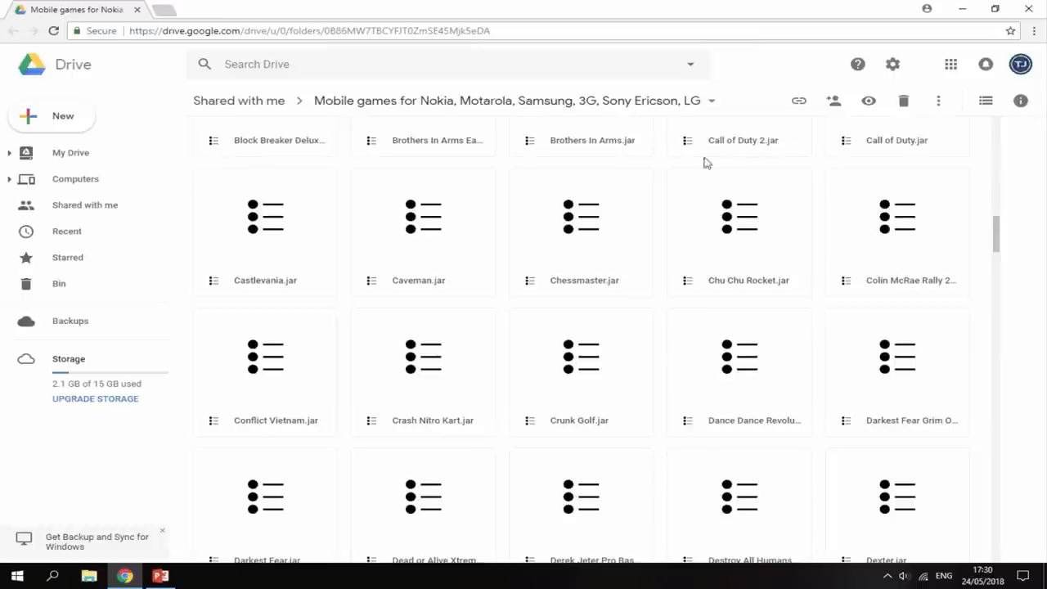
{"action": "scroll", "scroll_direction": "down", "scroll_amount": 3}
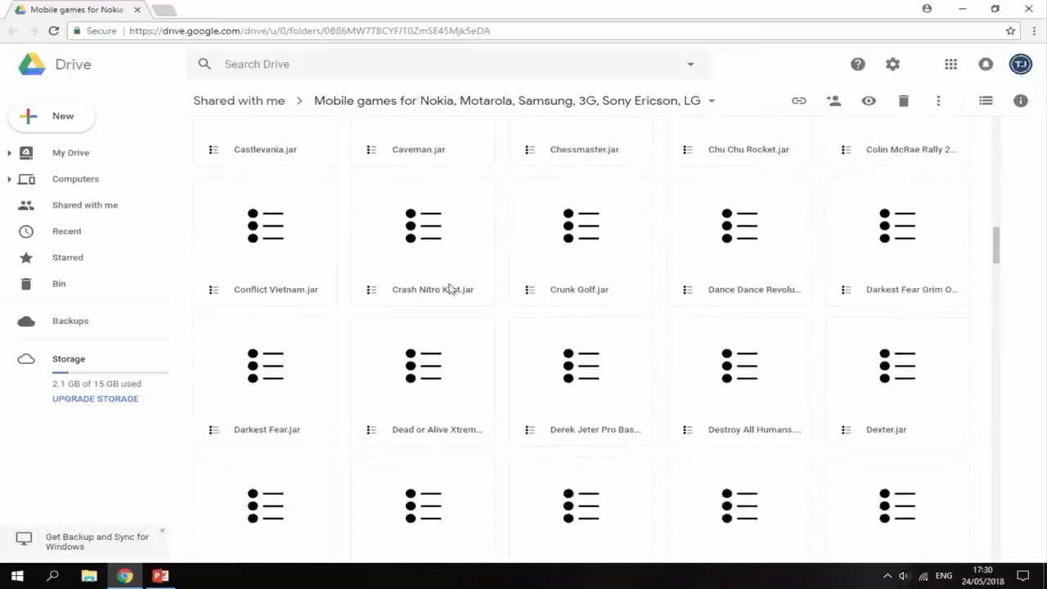
{"action": "scroll", "scroll_direction": "down", "scroll_amount": 3}
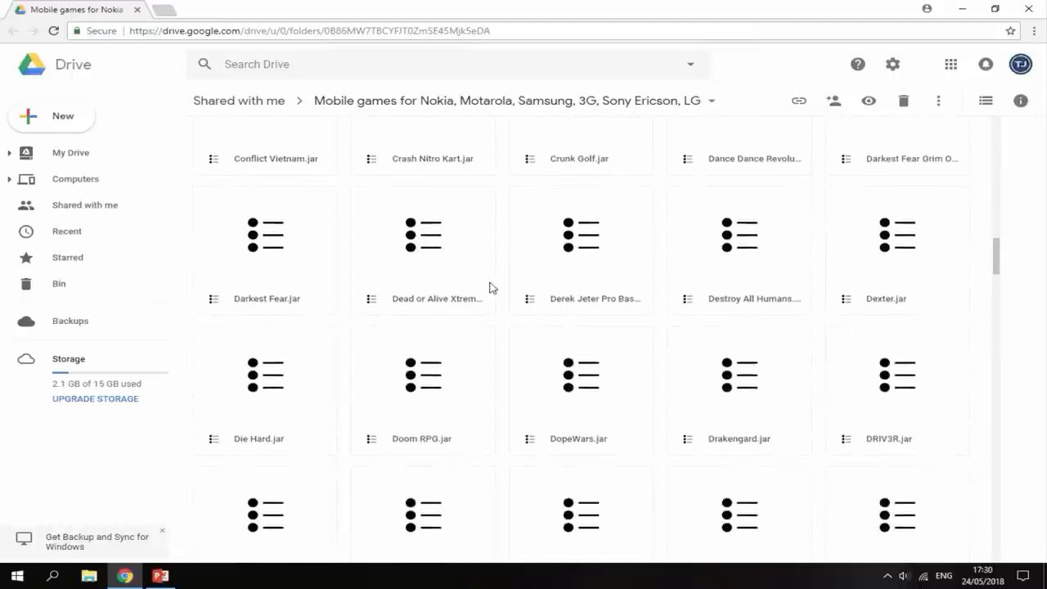
{"action": "scroll", "scroll_direction": "down", "scroll_amount": 3}
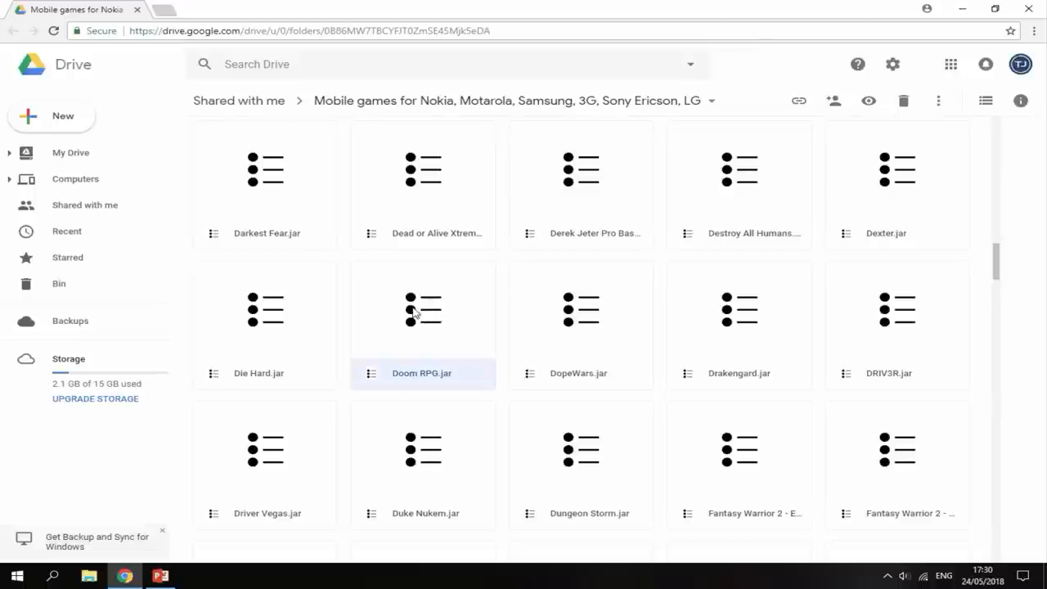
Download Doom RPG.jar from the Drive folder and keep it past the harmful-file warning.
{"action": "right_click", "coordinate": [422, 309]}
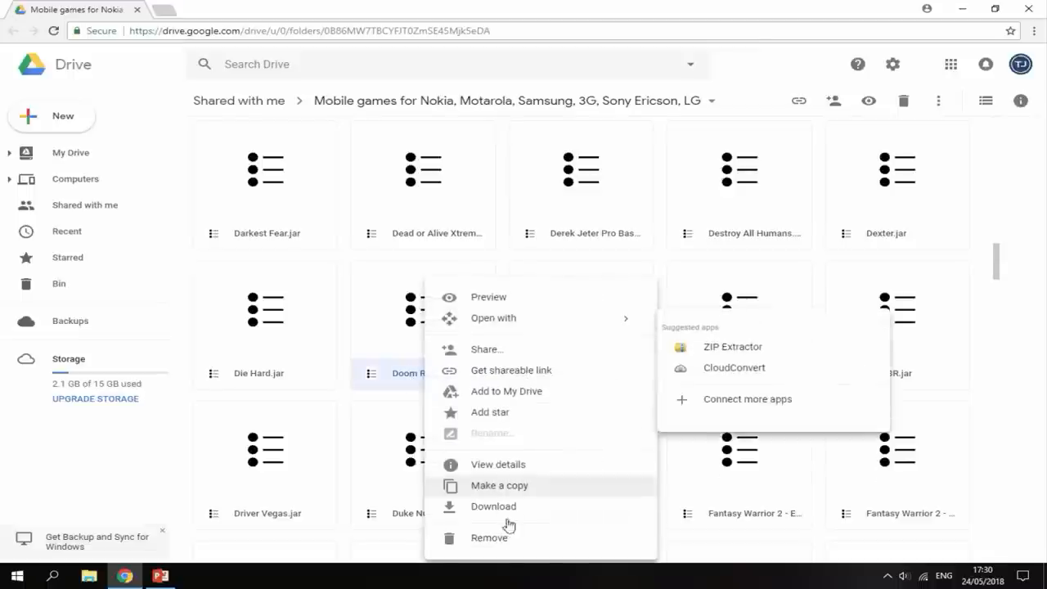
{"action": "left_click", "coordinate": [494, 505]}
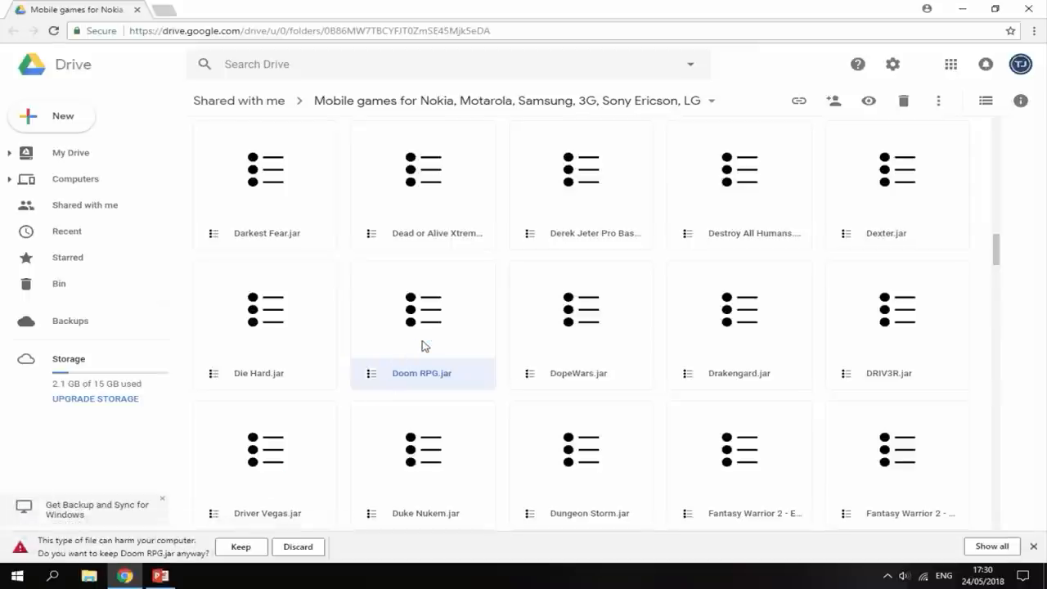
{"action": "mouse_move", "coordinate": [170, 546]}
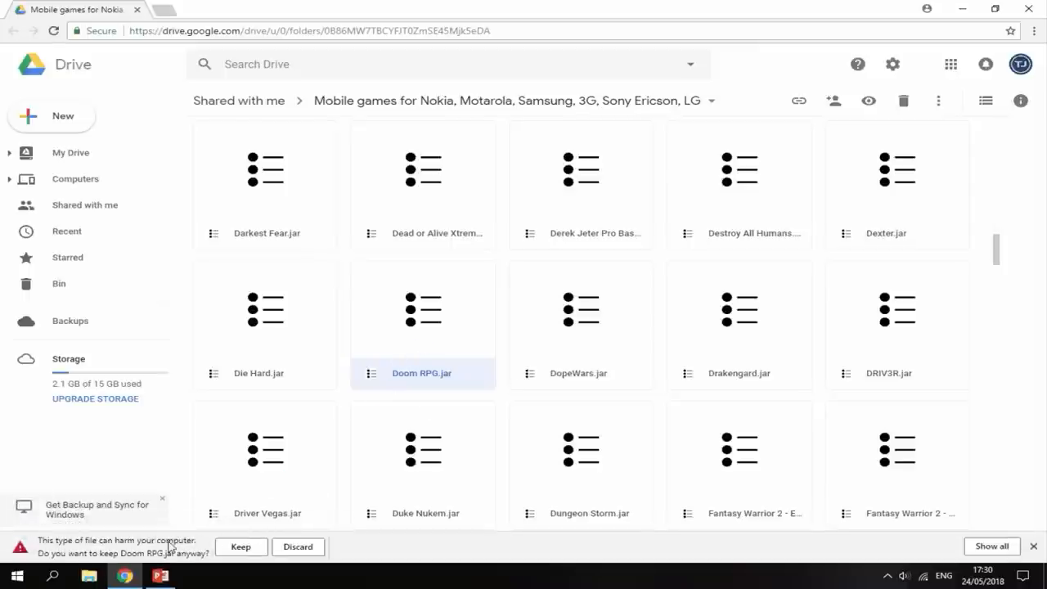
{"action": "mouse_move", "coordinate": [173, 546]}
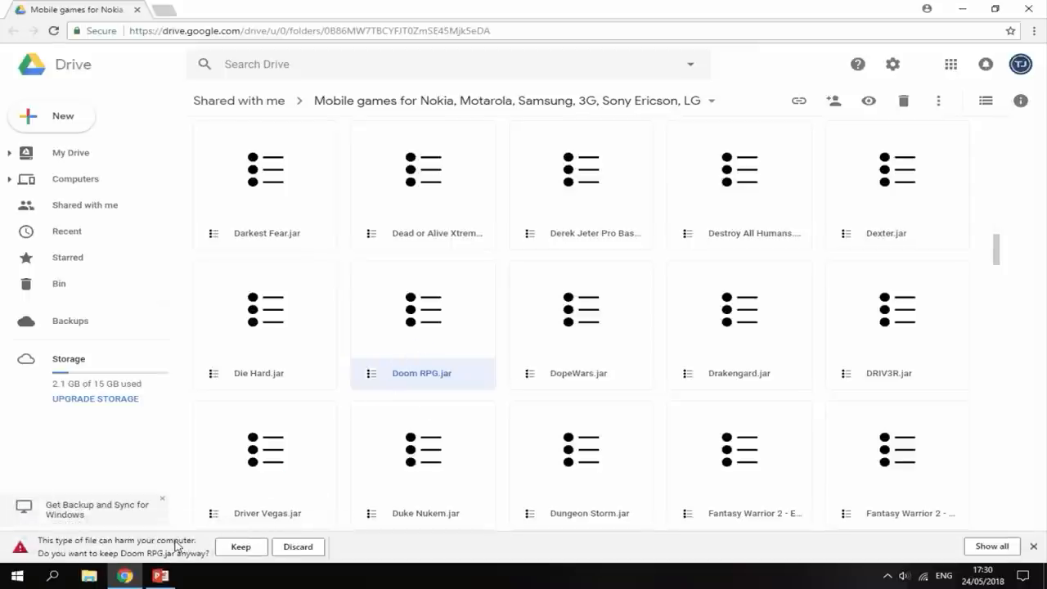
{"action": "mouse_move", "coordinate": [260, 548]}
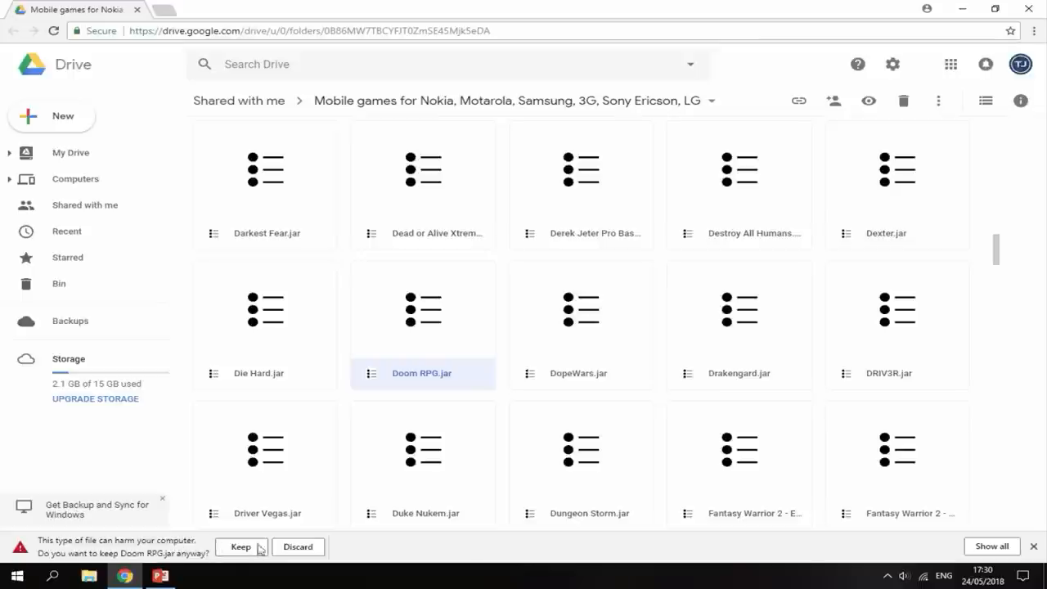
{"action": "mouse_move", "coordinate": [249, 560]}
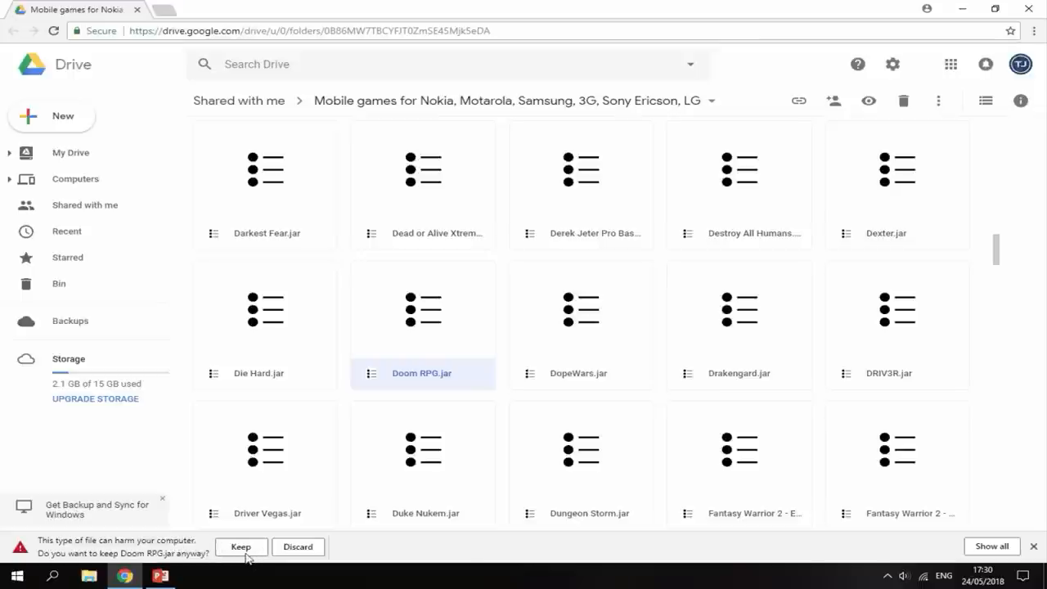
{"action": "left_click", "coordinate": [241, 547]}
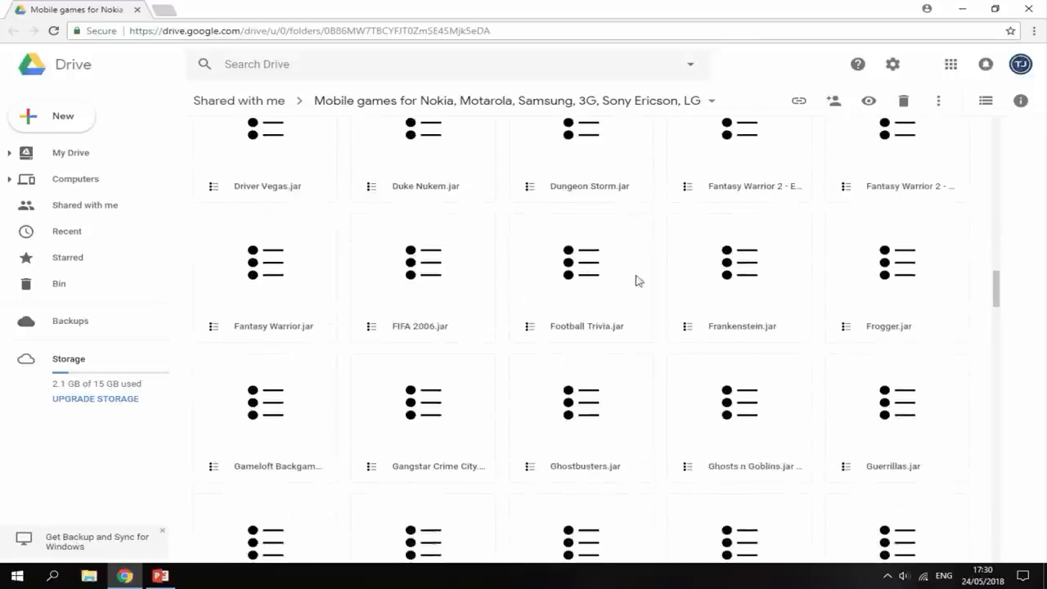
Download Spyro the Dragon.jar from the Drive folder and keep it past the warning.
{"action": "scroll", "scroll_direction": "down", "scroll_amount": 3}
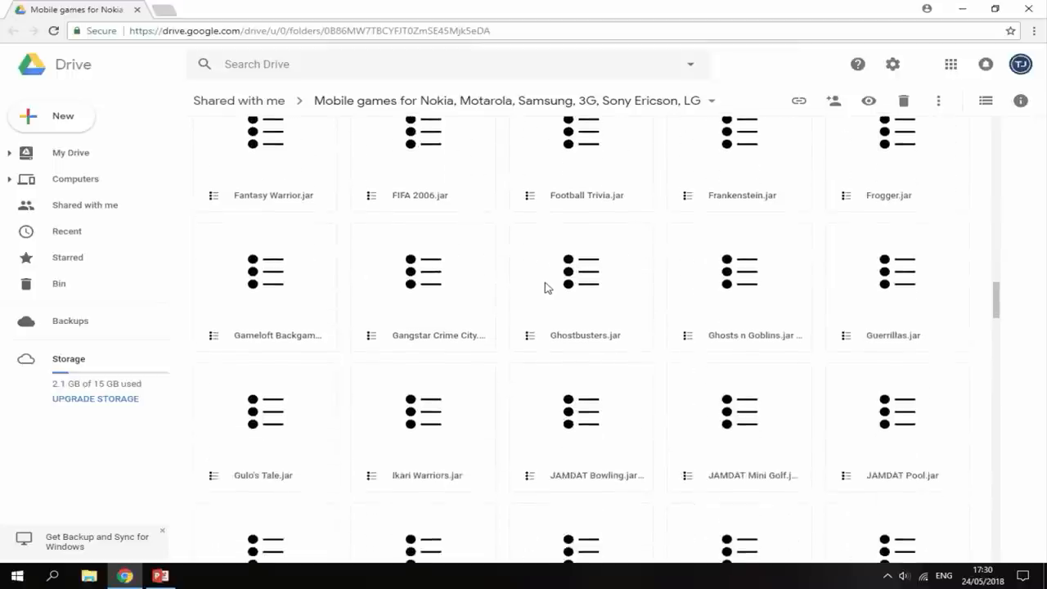
{"action": "scroll", "scroll_direction": "down", "scroll_amount": 3}
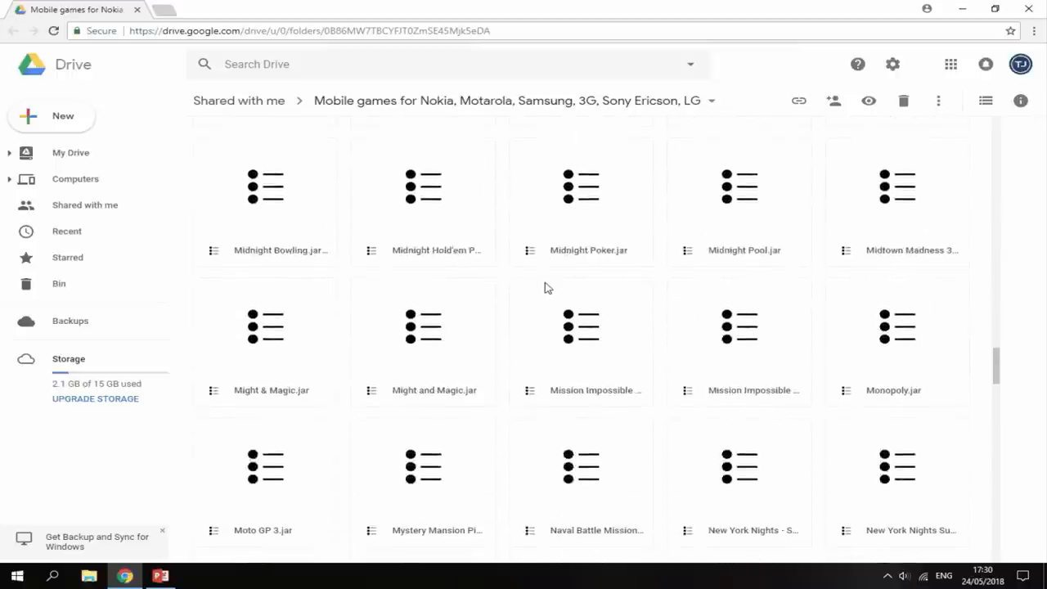
{"action": "scroll", "scroll_direction": "down", "scroll_amount": 3}
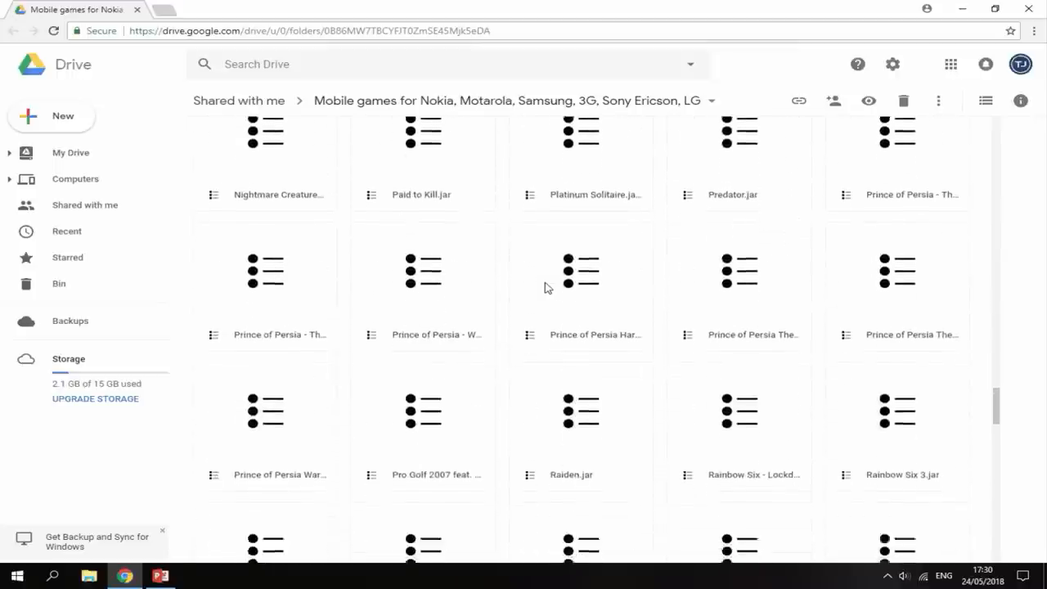
{"action": "scroll", "scroll_direction": "down", "scroll_amount": 3}
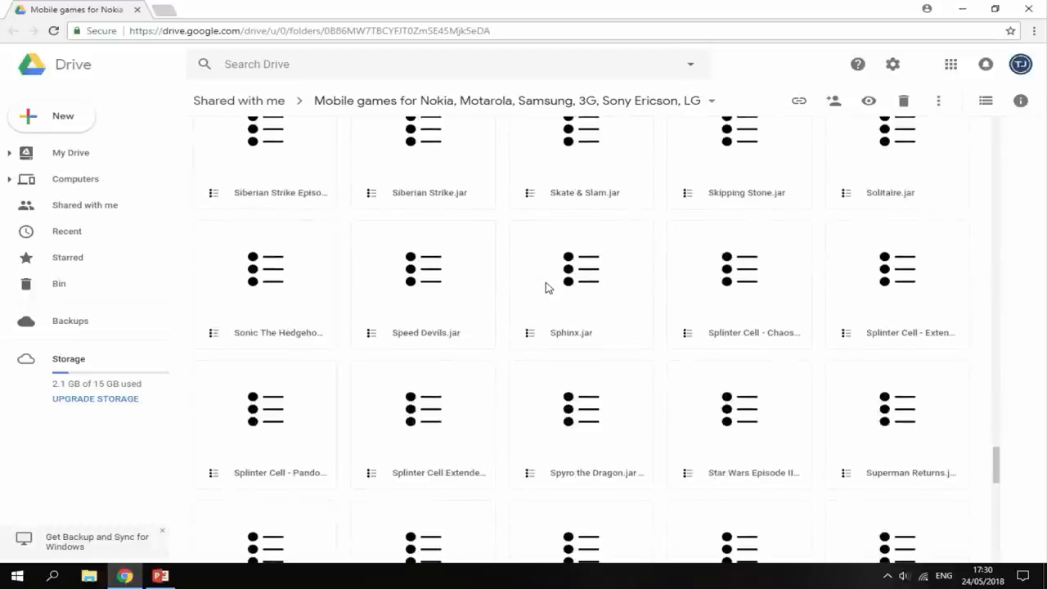
{"action": "scroll", "scroll_direction": "down", "scroll_amount": 3}
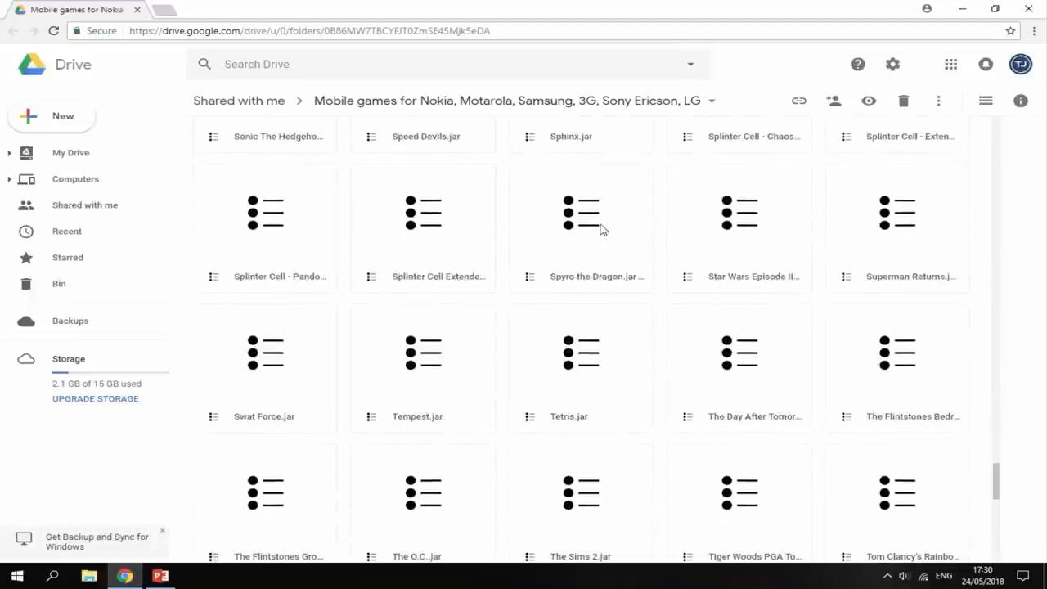
{"action": "right_click", "coordinate": [581, 229]}
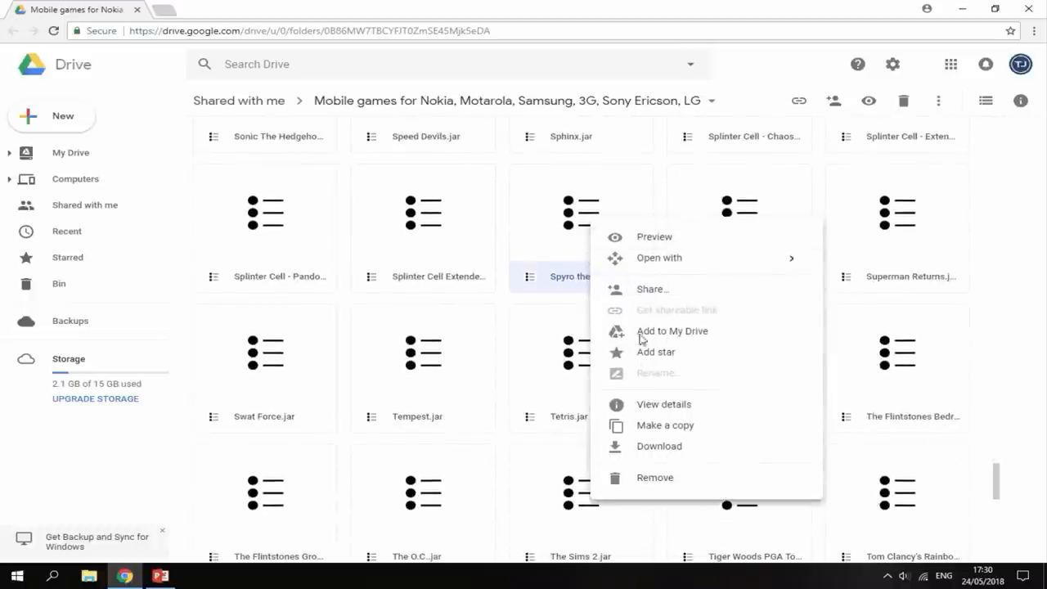
{"action": "left_click", "coordinate": [657, 445]}
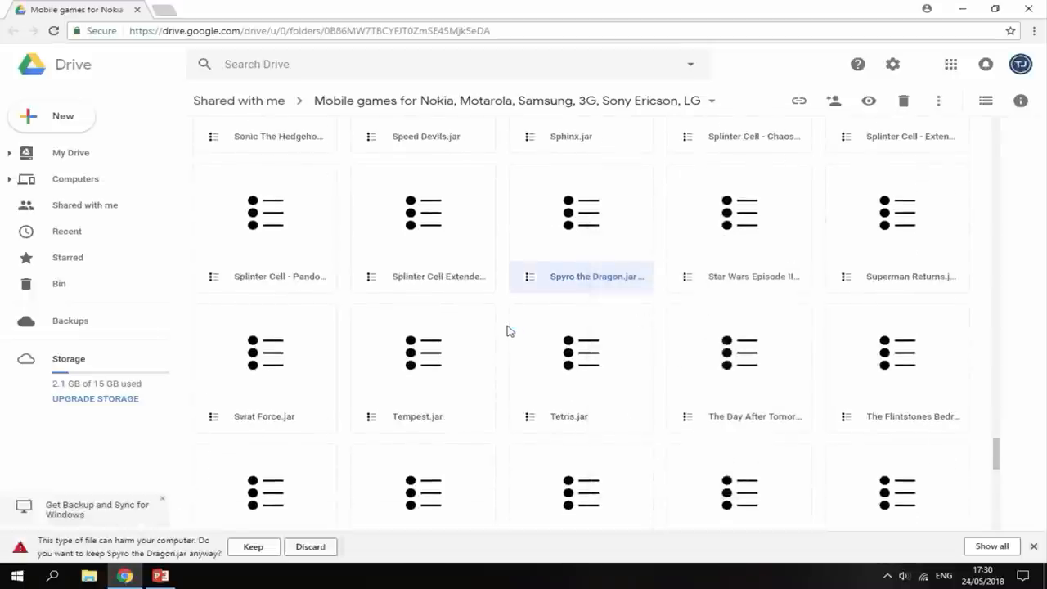
{"action": "scroll", "scroll_direction": "down", "scroll_amount": 3}
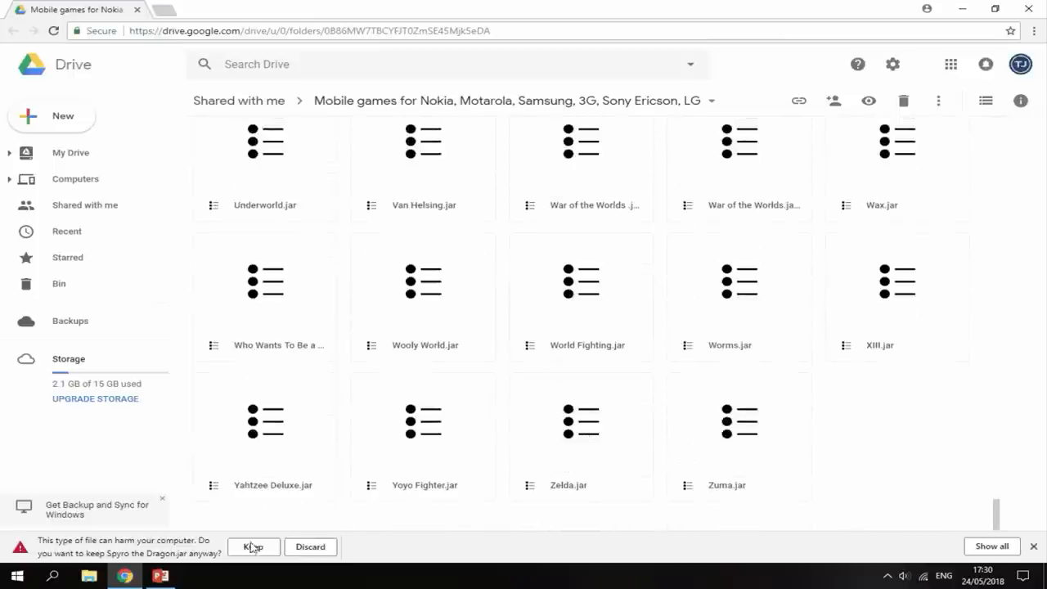
{"action": "right_click", "coordinate": [581, 484]}
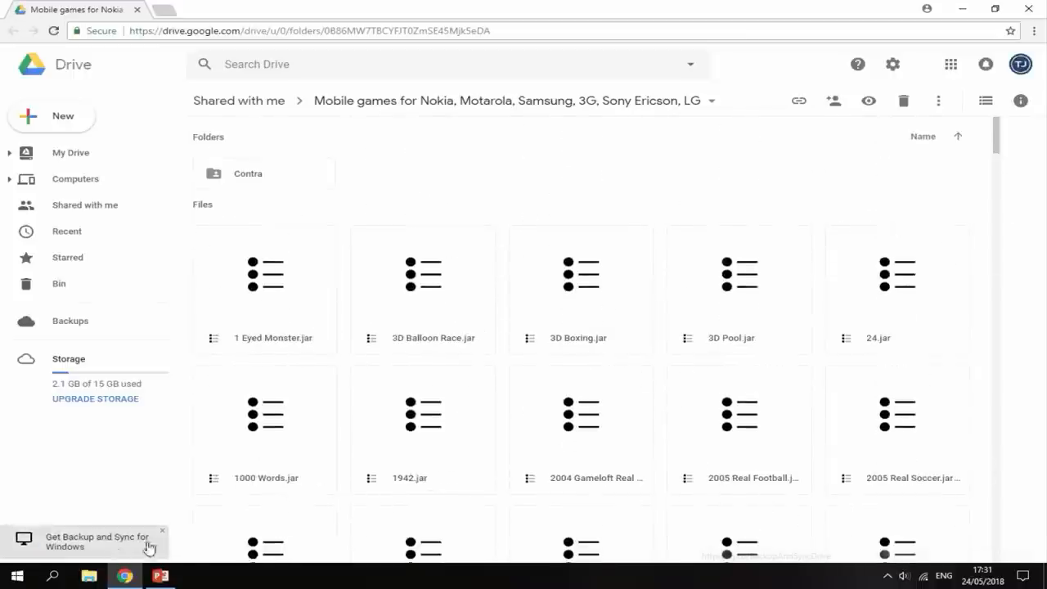
Extract the pspkvm zip in Downloads into a pspkvm folder.
{"action": "left_click", "coordinate": [89, 576]}
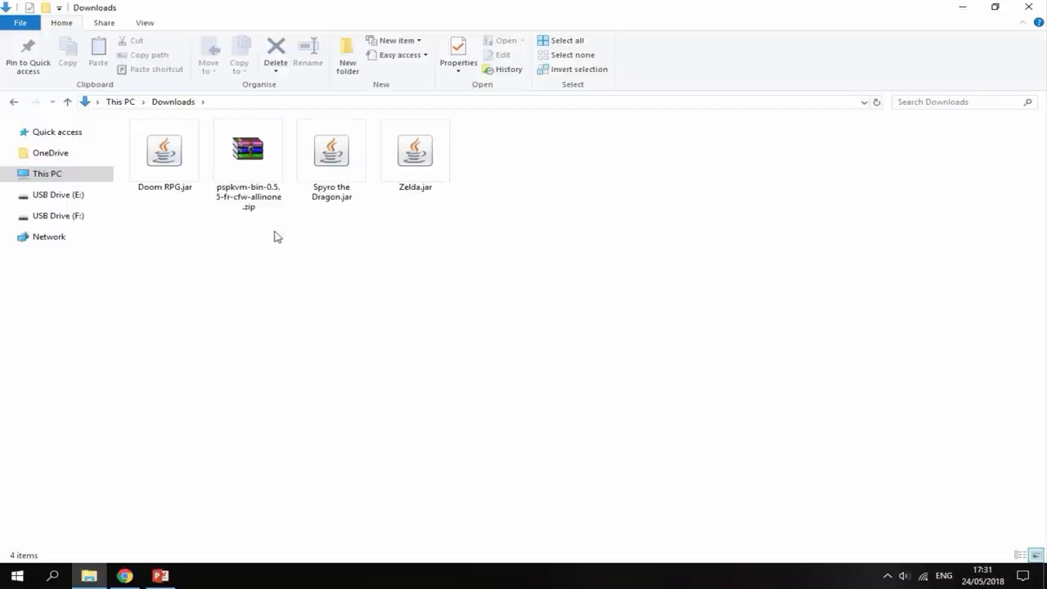
{"action": "mouse_move", "coordinate": [281, 237]}
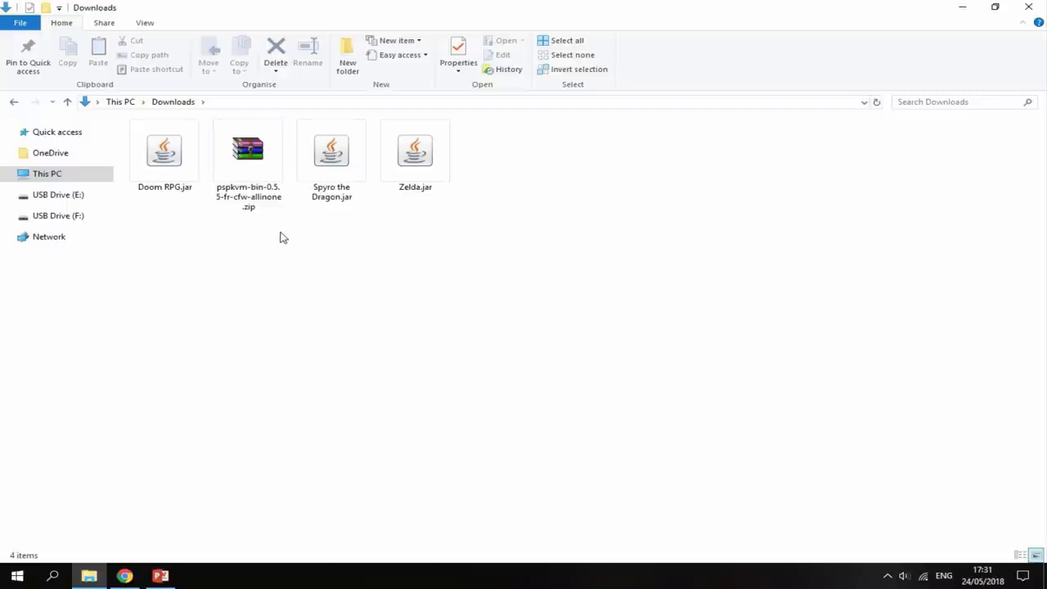
{"action": "right_click", "coordinate": [248, 148]}
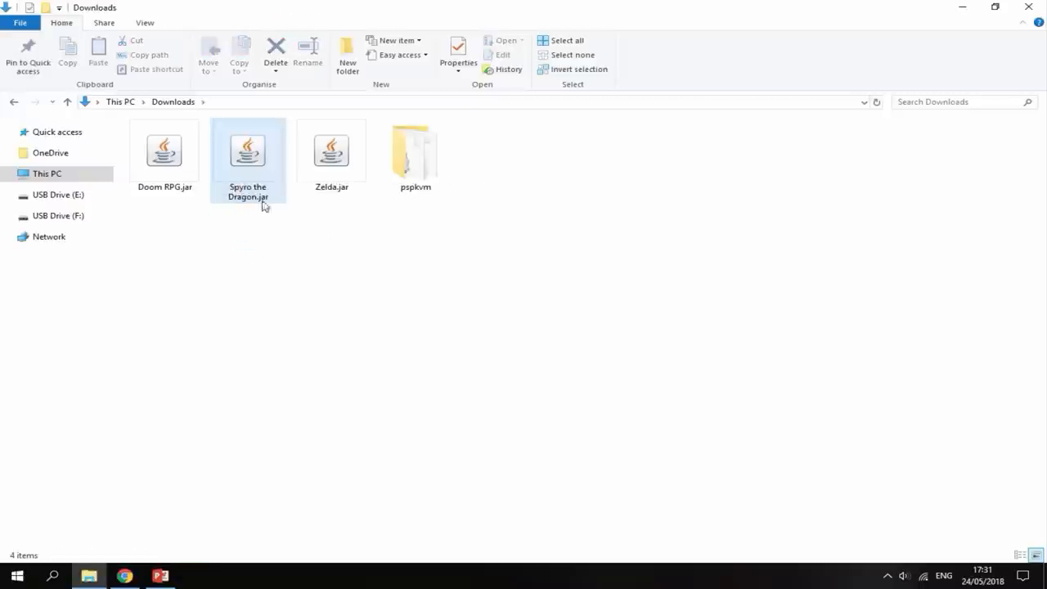
Create a new folder named roms inside the pspkvm folder.
{"action": "right_click", "coordinate": [752, 221]}
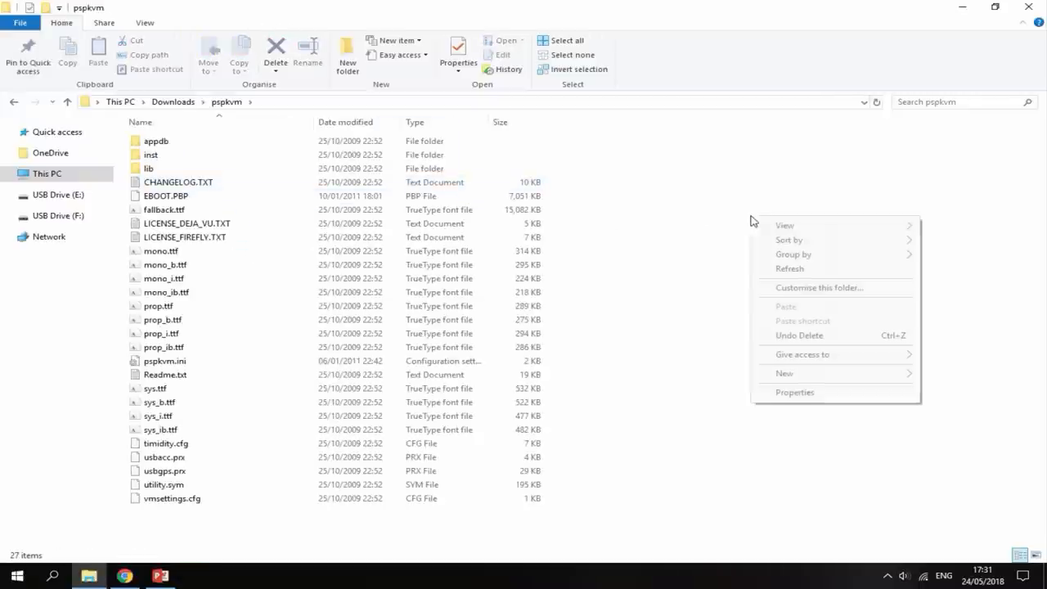
{"action": "left_click", "coordinate": [783, 373]}
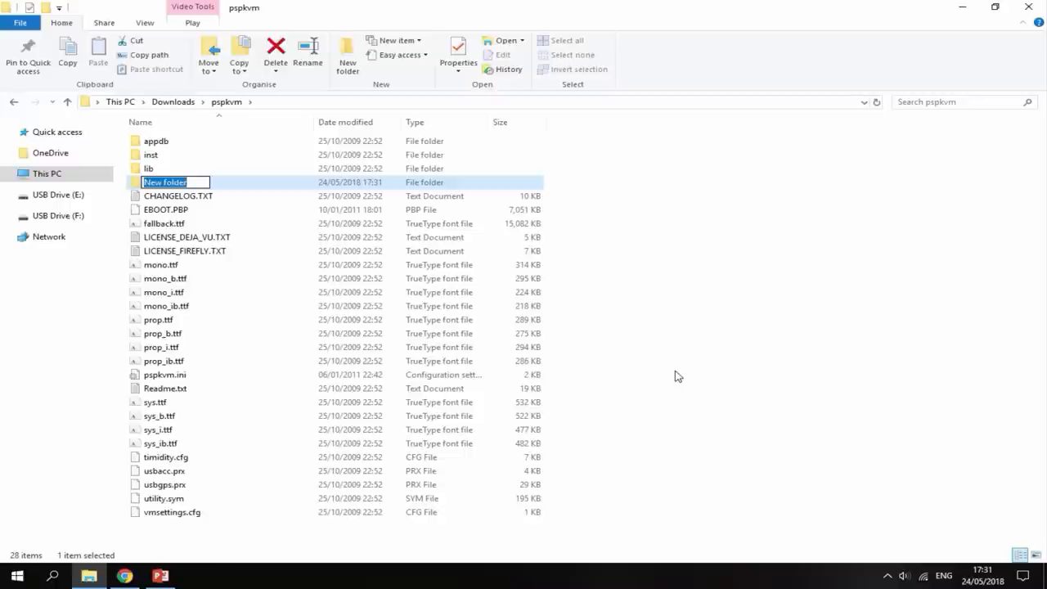
{"action": "type", "text": "roms"}
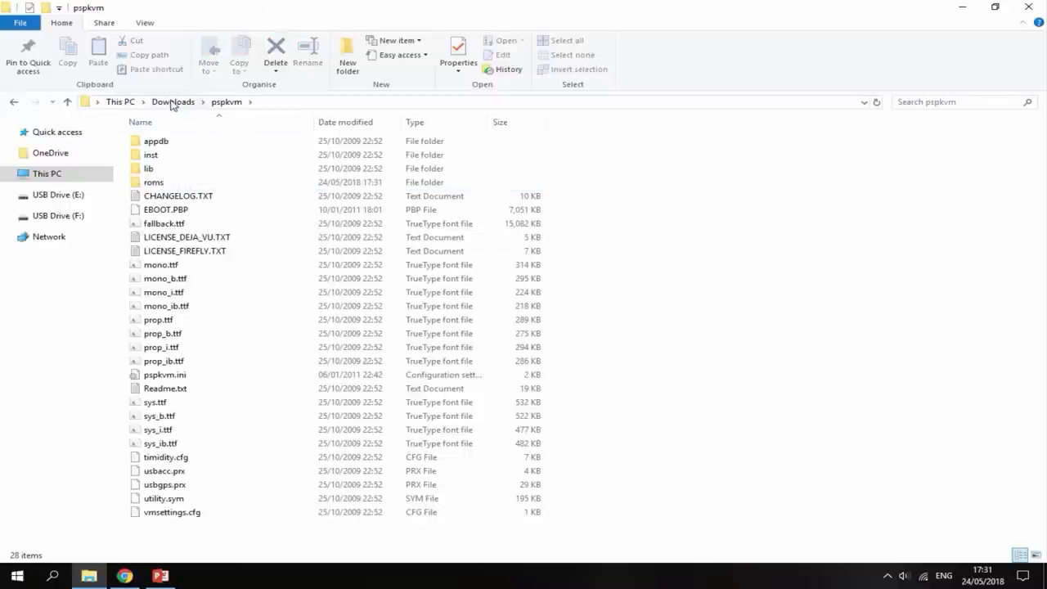
Copy the three .jar games from Downloads and paste them into roms.
{"action": "left_click", "coordinate": [172, 102]}
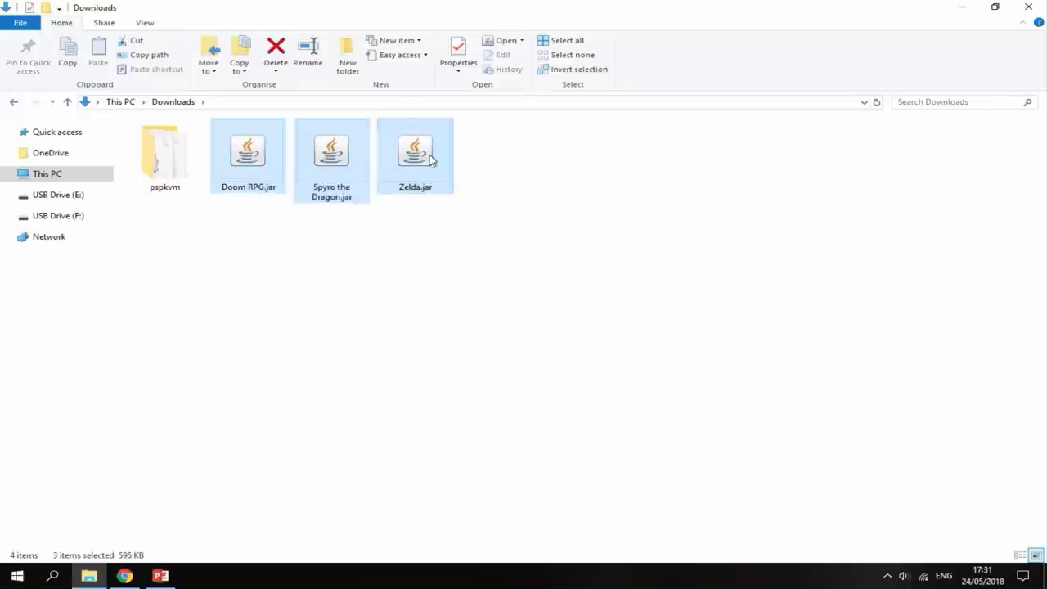
{"action": "right_click", "coordinate": [415, 150]}
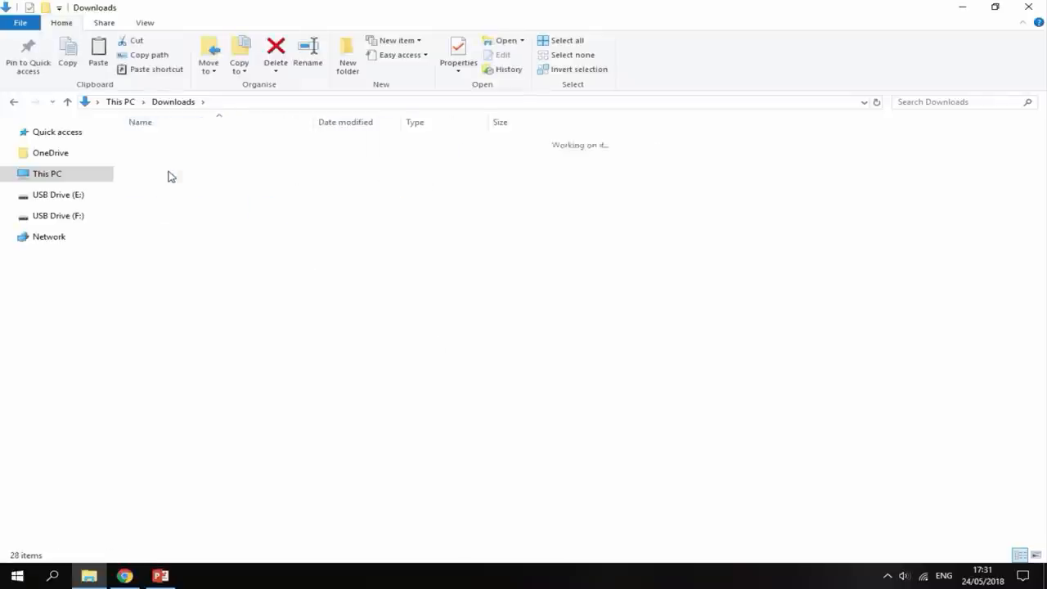
{"action": "right_click", "coordinate": [170, 177]}
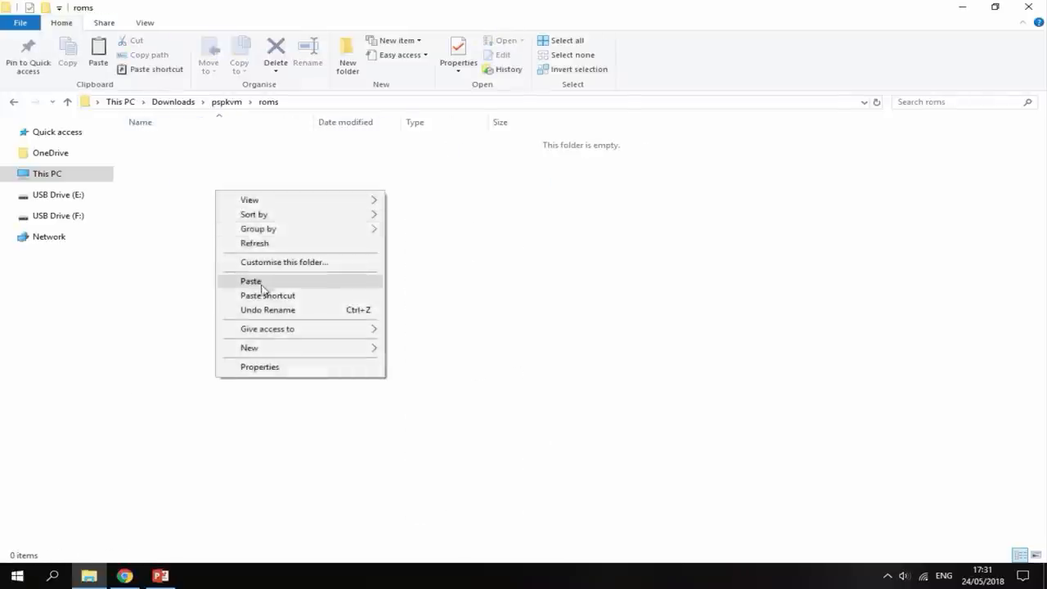
{"action": "left_click", "coordinate": [250, 281]}
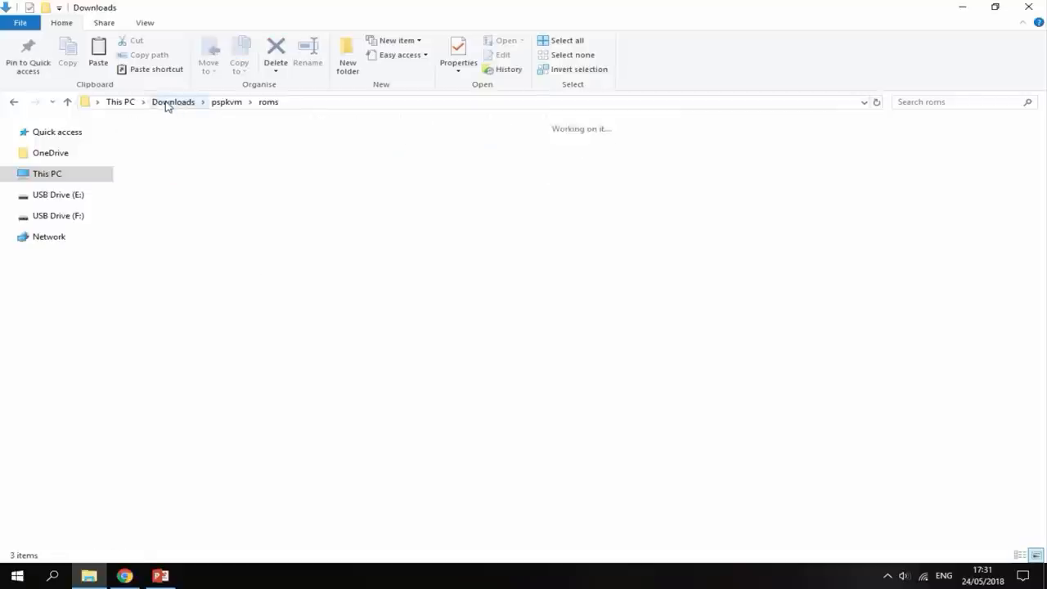
Copy the pspkvm folder into PSP/GAME on the PSP's USB Drive (F:).
{"action": "left_click", "coordinate": [173, 102]}
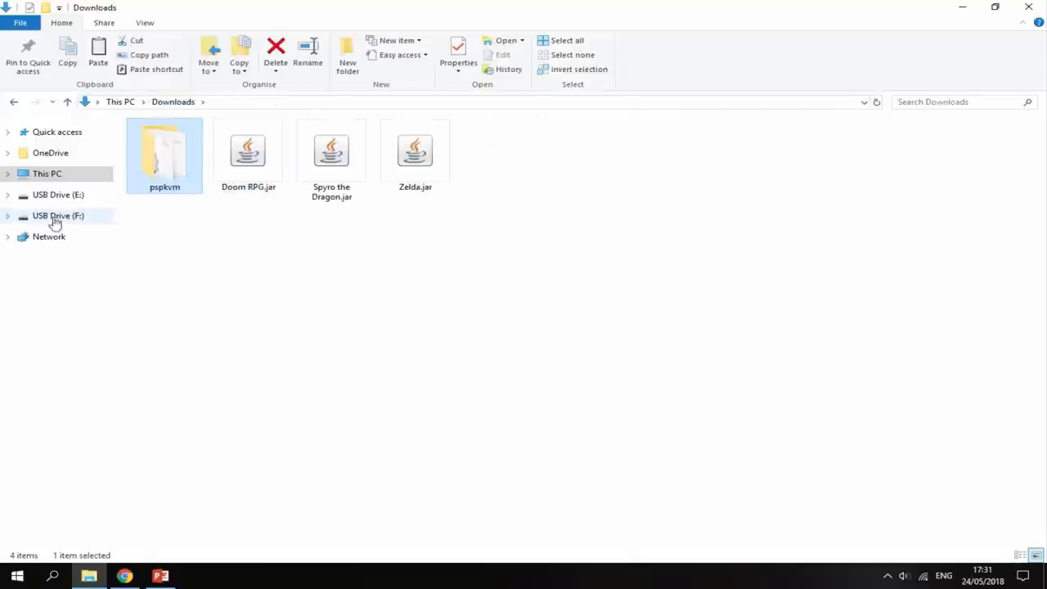
{"action": "left_click", "coordinate": [7, 215]}
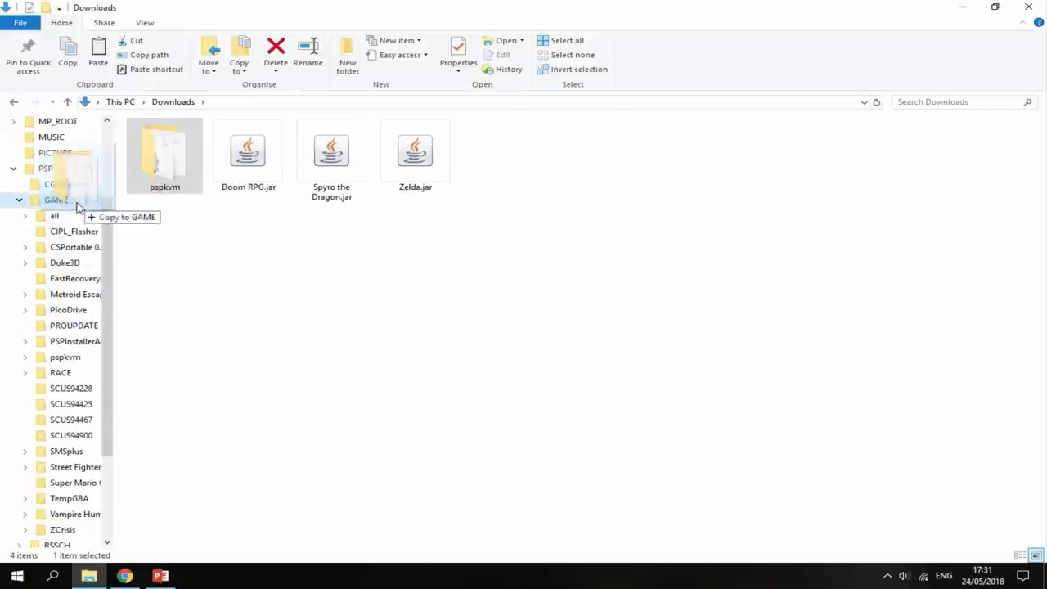
{"action": "left_click", "coordinate": [56, 200]}
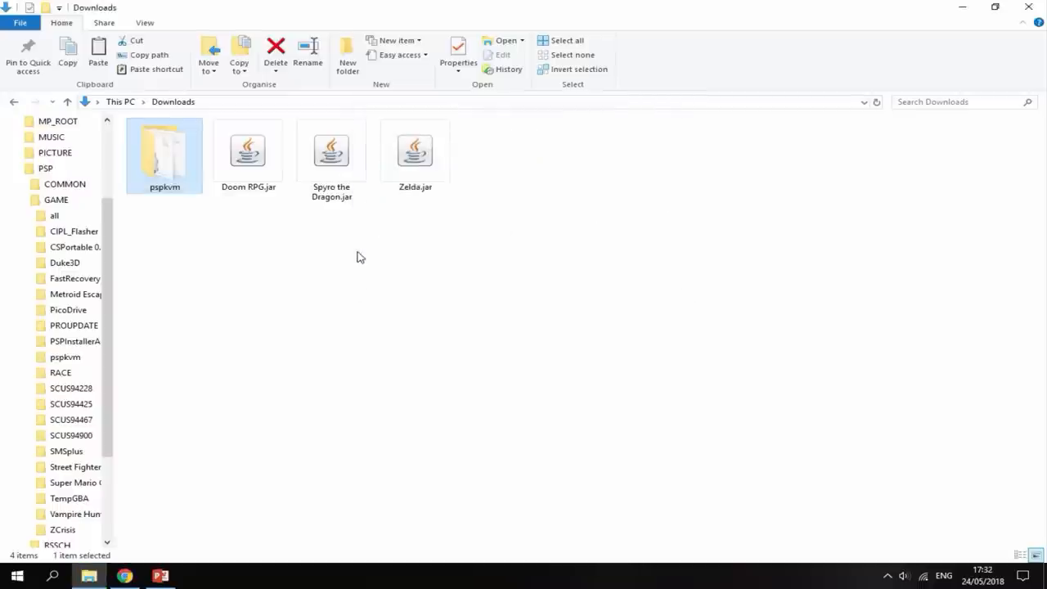
{"action": "left_click", "coordinate": [18, 200]}
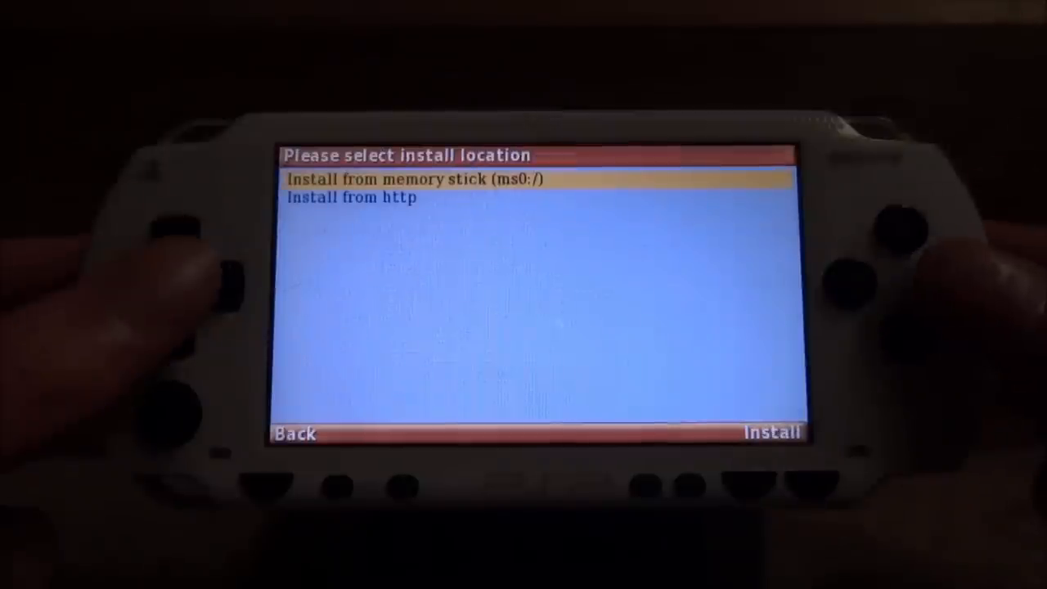
Choose 'Install from memory stick (ms0:/)' and reach the PSPKVM/ROMS folder of jars.
{"action": "left_click", "coordinate": [769, 431]}
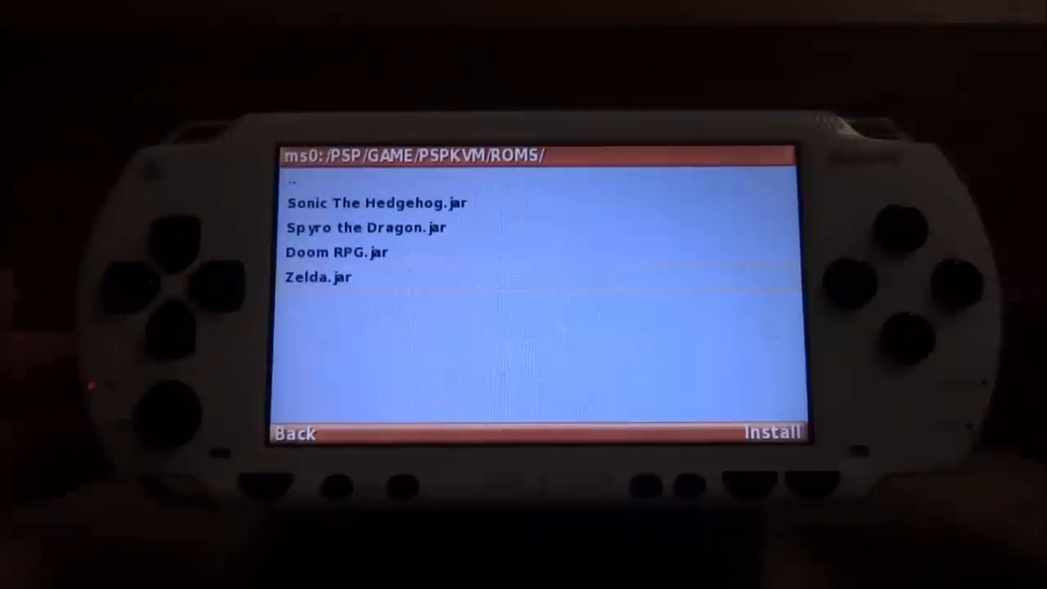
Install a .jar from ROMS and move to the SonyEricsson (240*320) preferred device profile.
{"action": "left_click", "coordinate": [770, 432]}
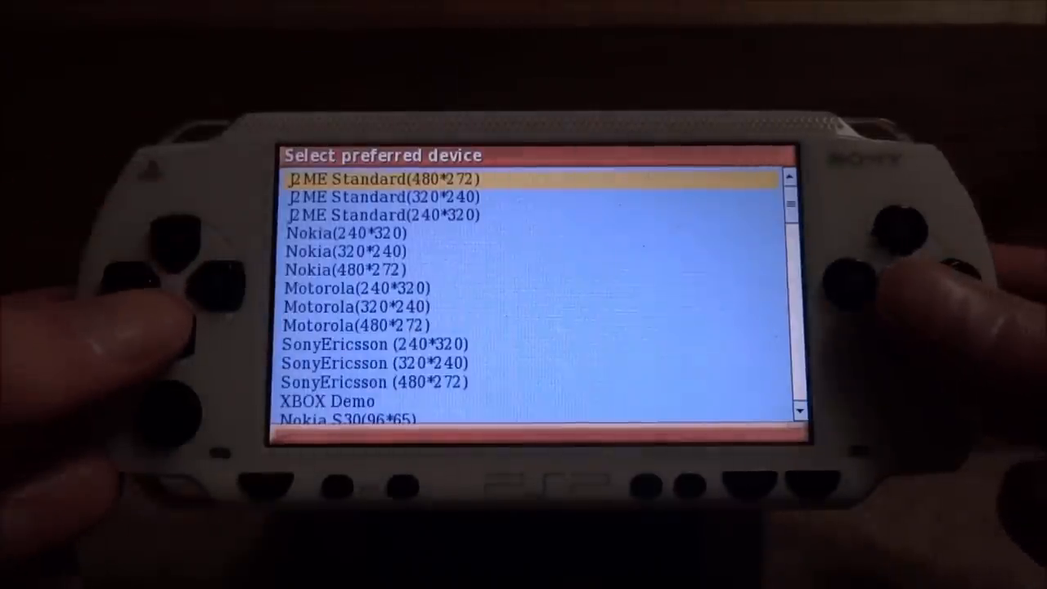
{"action": "key", "text": "Down"}
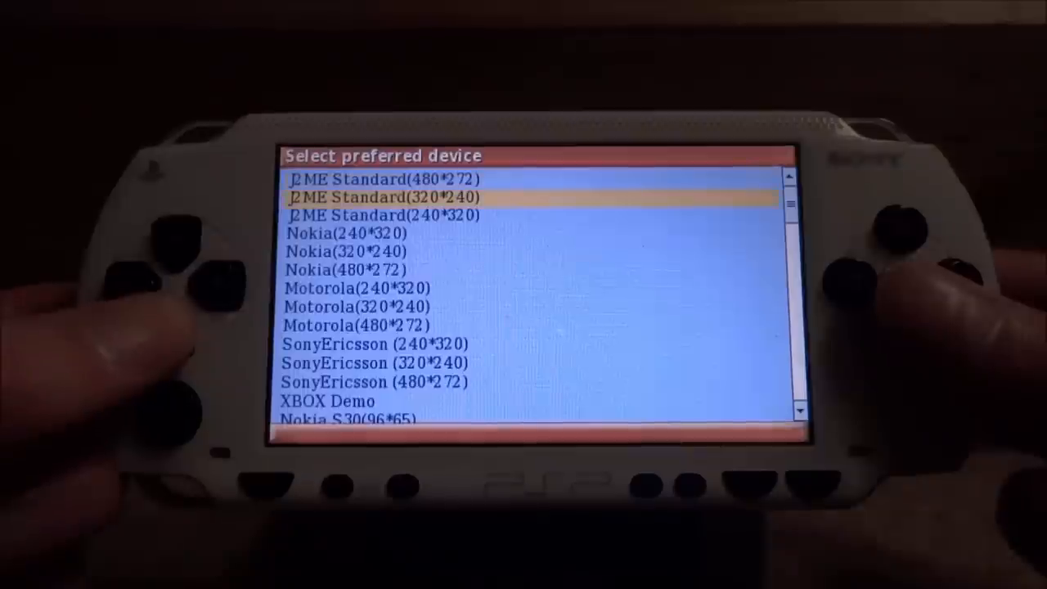
{"action": "key", "text": "down"}
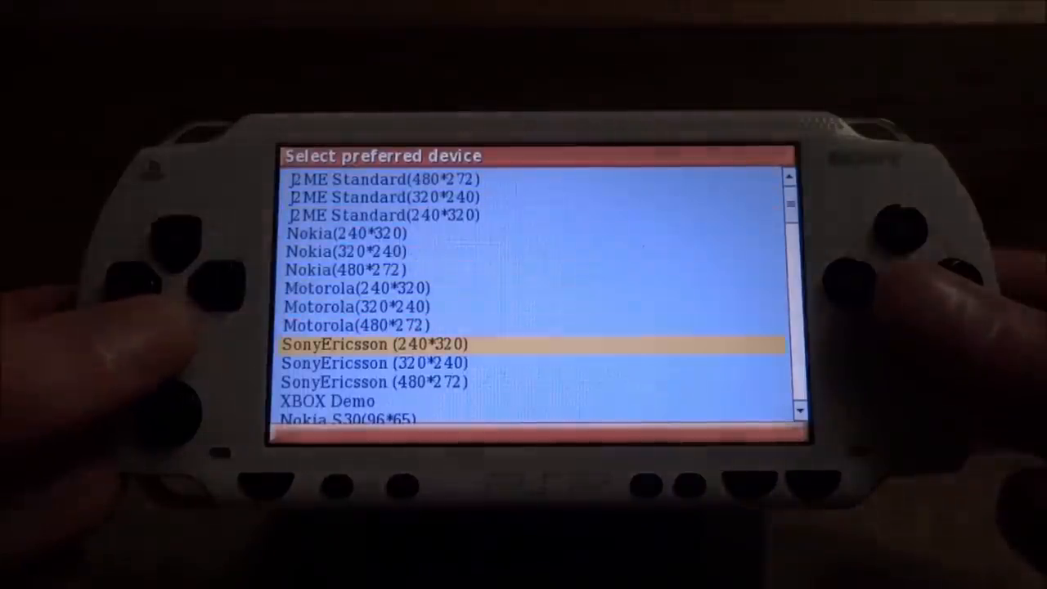